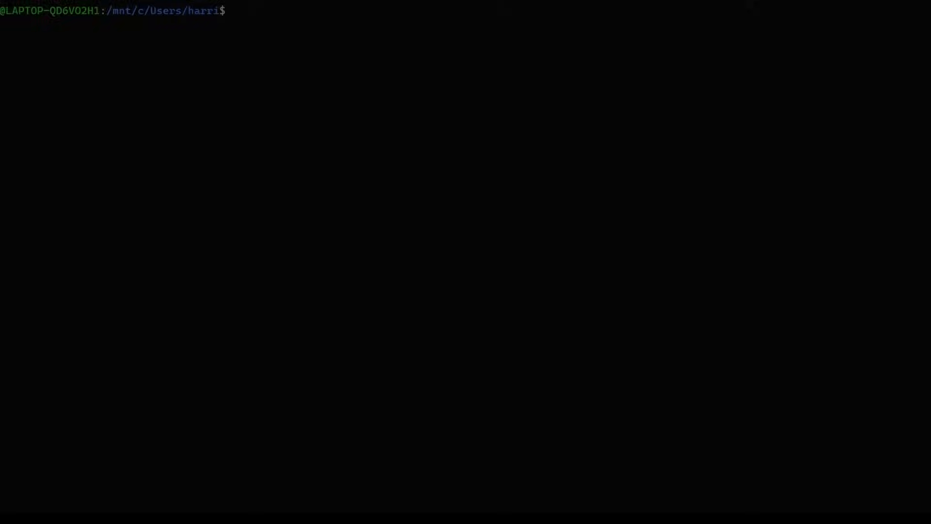
Run an nmap scan of google.com, then rerun it as root with 'sudo !!'.
{"action": "type", "text": "nmap google.com -p 8"}
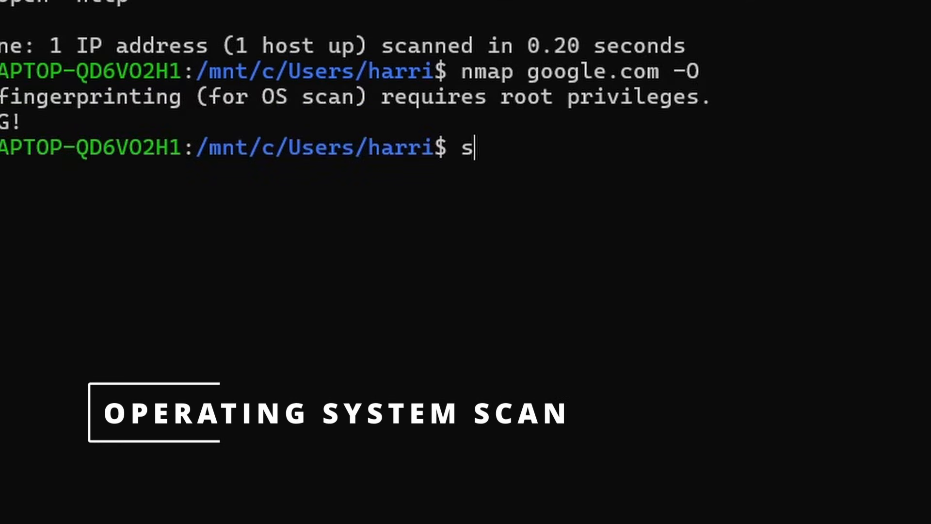
{"action": "type", "text": "udo !!"}
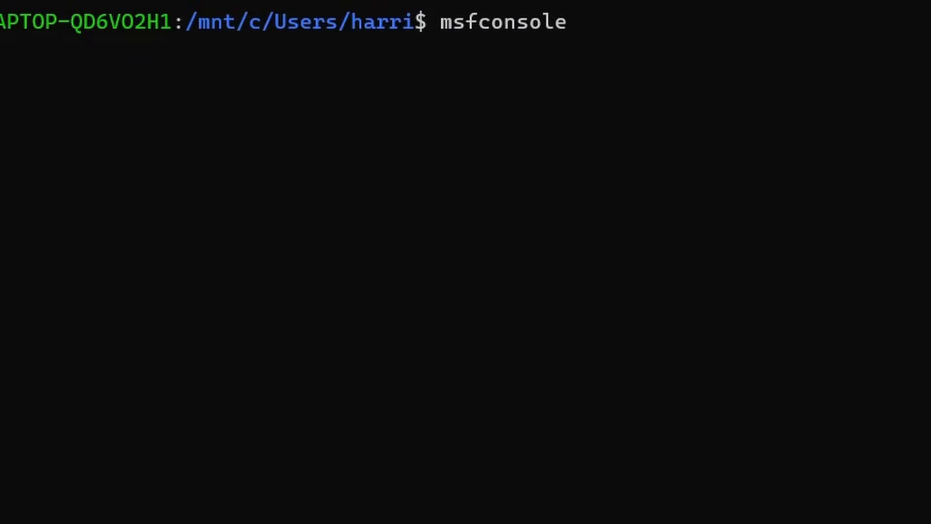
Launch msfconsole and enter 'search ubuntu fpt' at the msf6 prompt.
{"action": "key", "text": "Return"}
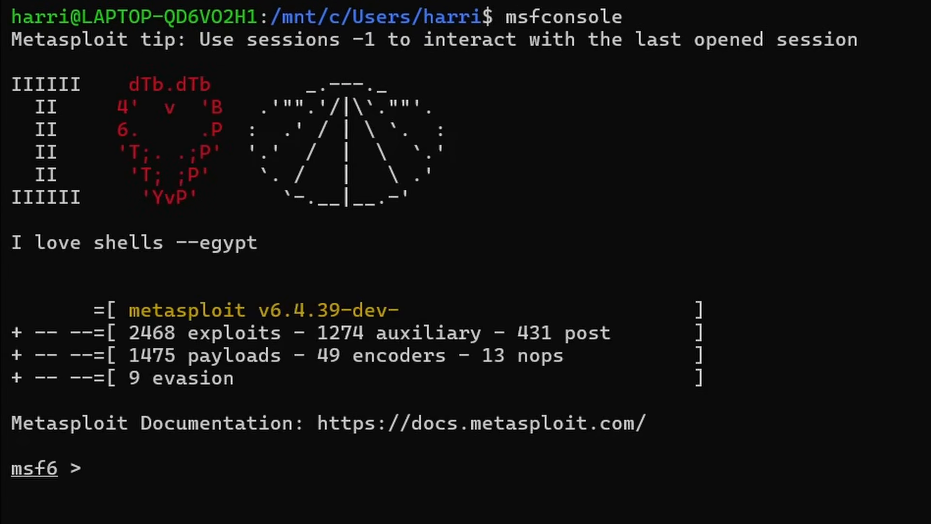
{"action": "type", "text": "search"}
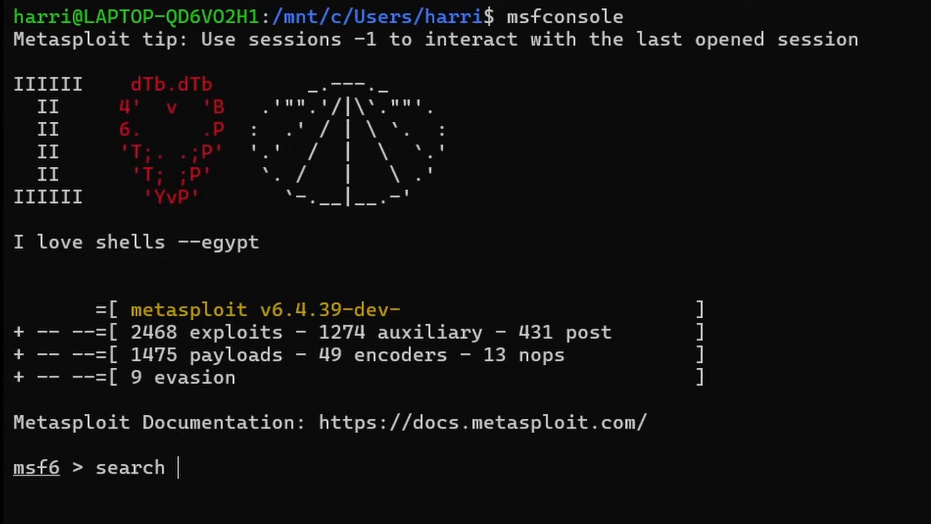
{"action": "type", "text": "ubuntu fpt"}
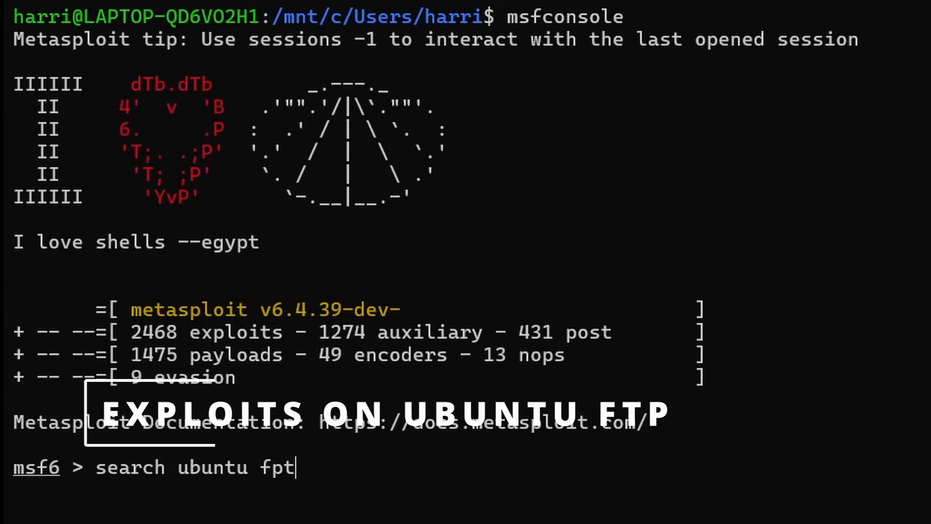
Run the search and scroll back up through the numbered FTP module results.
{"action": "key", "text": "Return"}
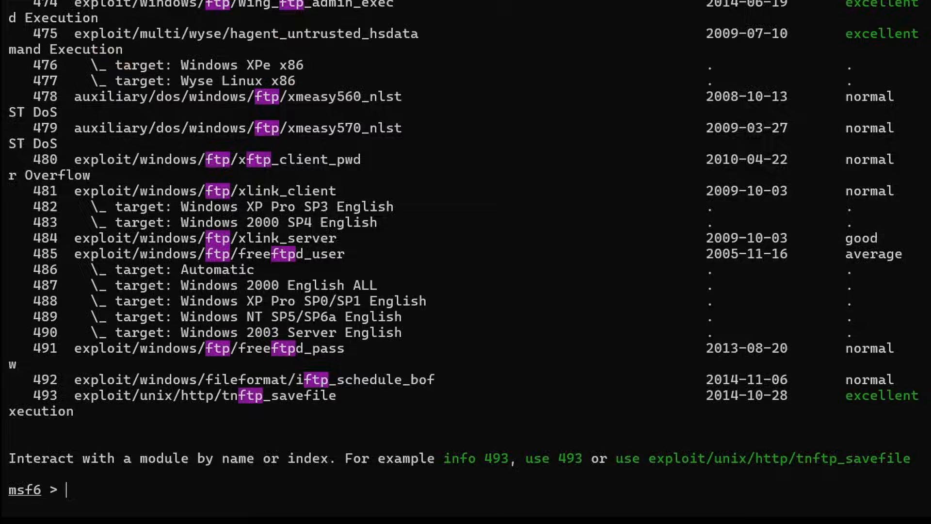
{"action": "scroll", "scroll_direction": "up", "scroll_amount": 3}
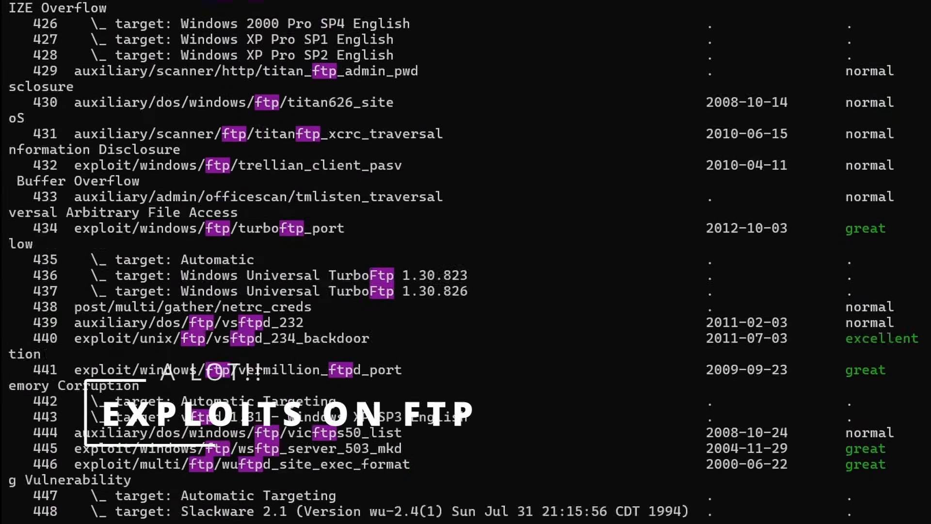
{"action": "scroll", "scroll_direction": "up", "scroll_amount": 3}
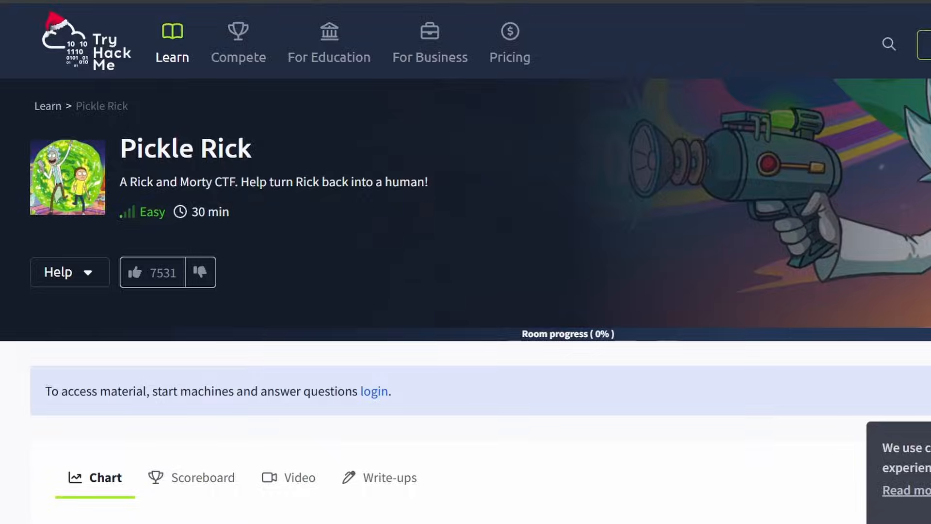
Scroll the Pickle Rick room page down to the top players' score chart.
{"action": "scroll", "scroll_direction": "down", "scroll_amount": 3}
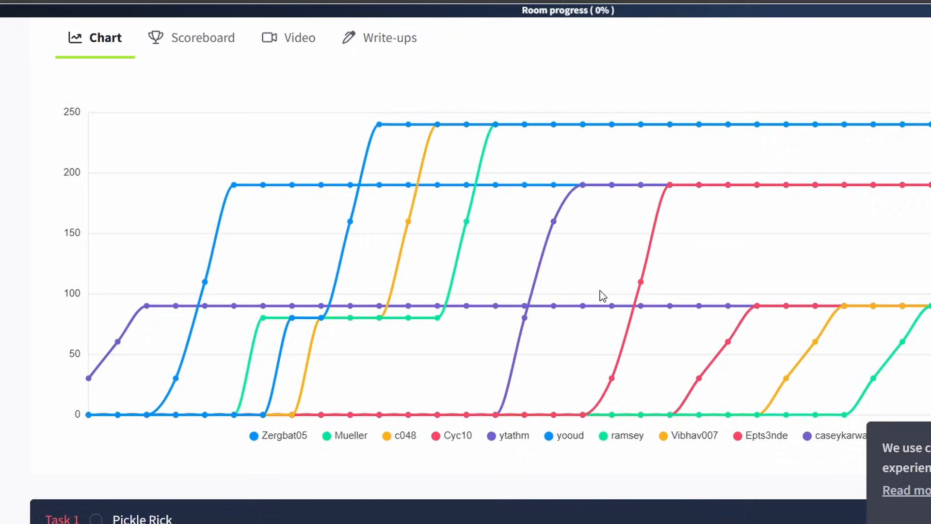